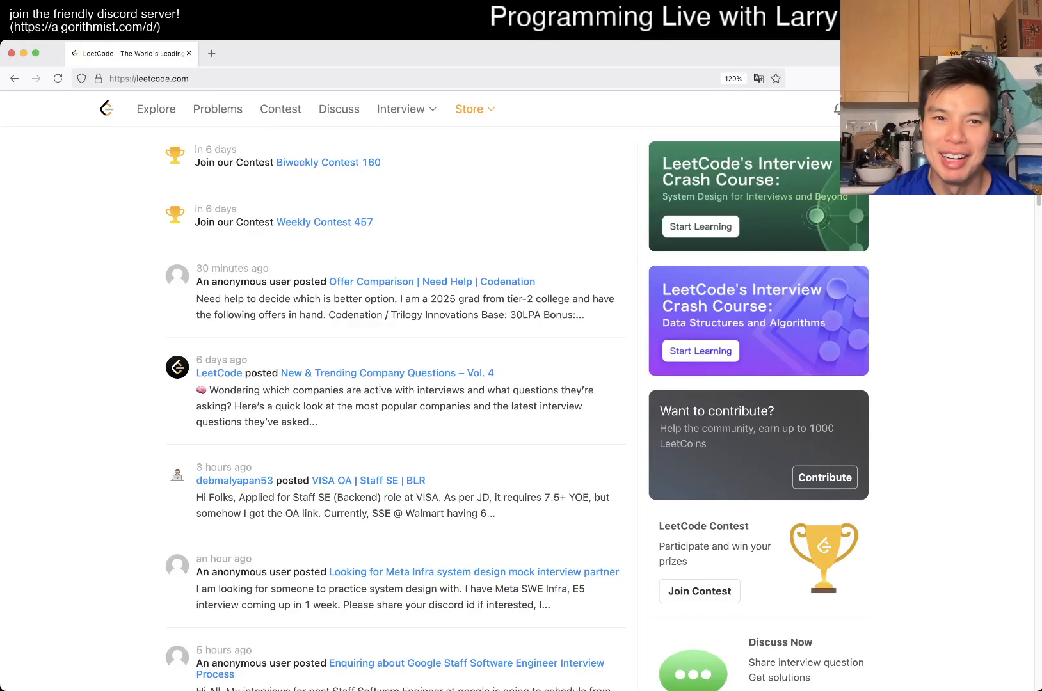
# Step: Go to the Problems list where 594. Longest Harmonious Subsequence is listed first
pyautogui.click(218, 109)
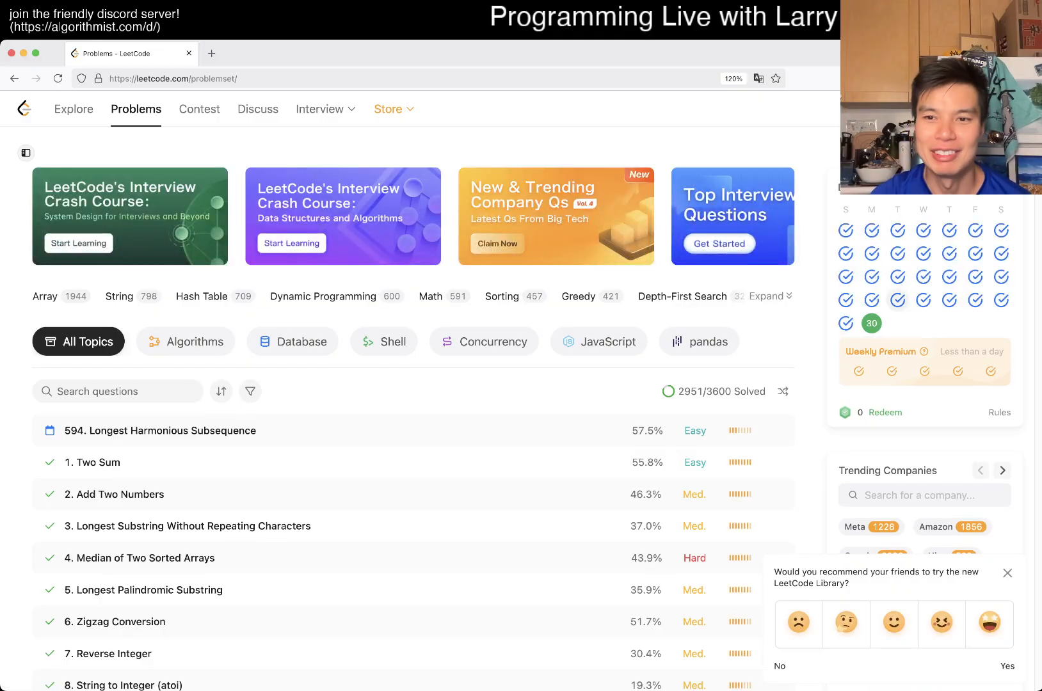
# Step: Open problem 594. Longest Harmonious Subsequence with its Python3 starter code
pyautogui.click(164, 430)
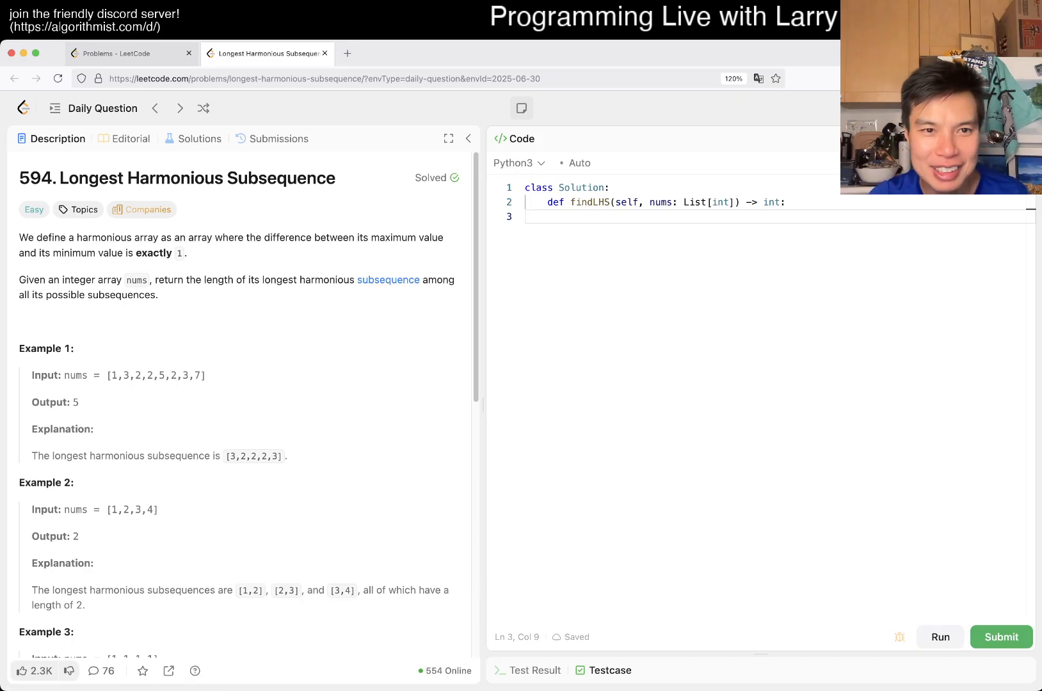
pyautogui.moveTo(73, 254); pyautogui.dragTo(142, 254)
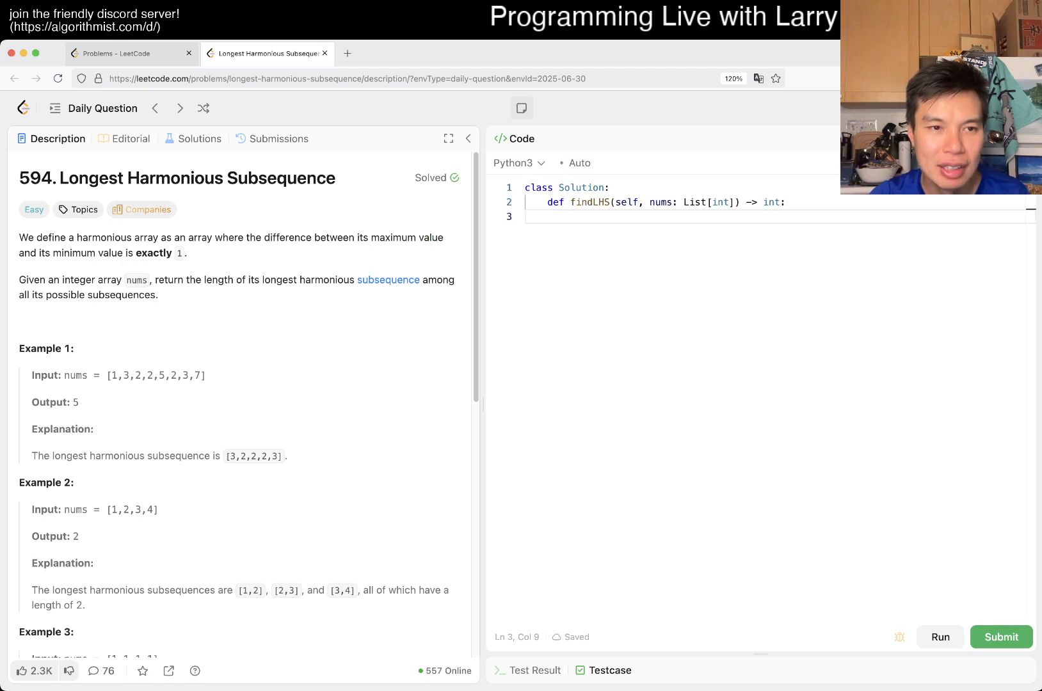
pyautogui.moveTo(24, 279); pyautogui.dragTo(140, 295)
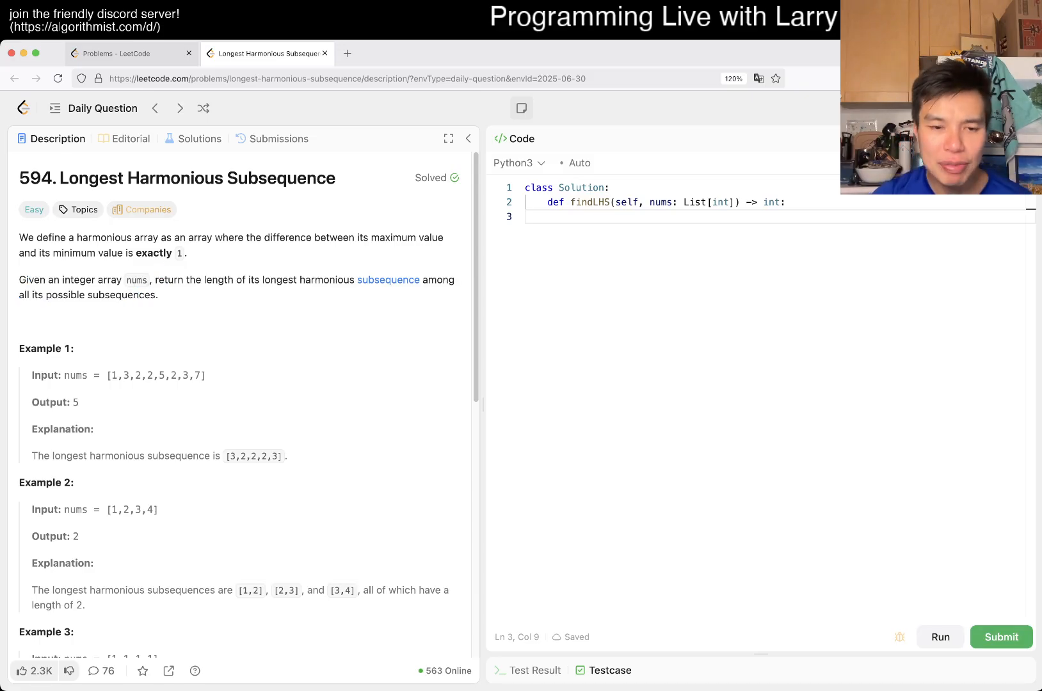
pyautogui.scroll(-3)
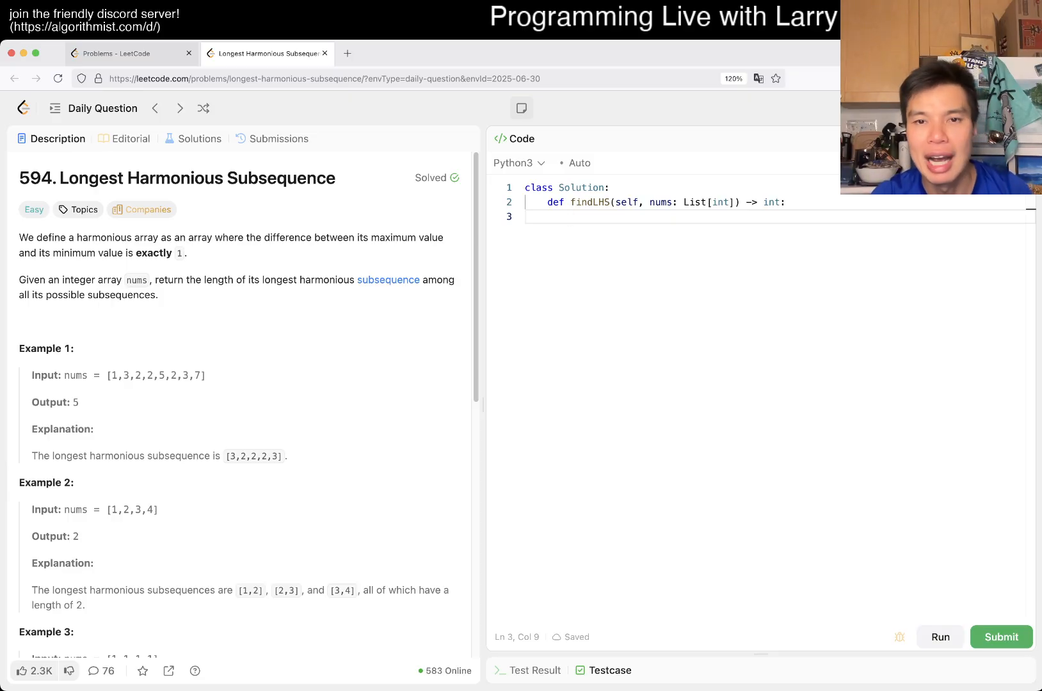
pyautogui.click(785, 202)
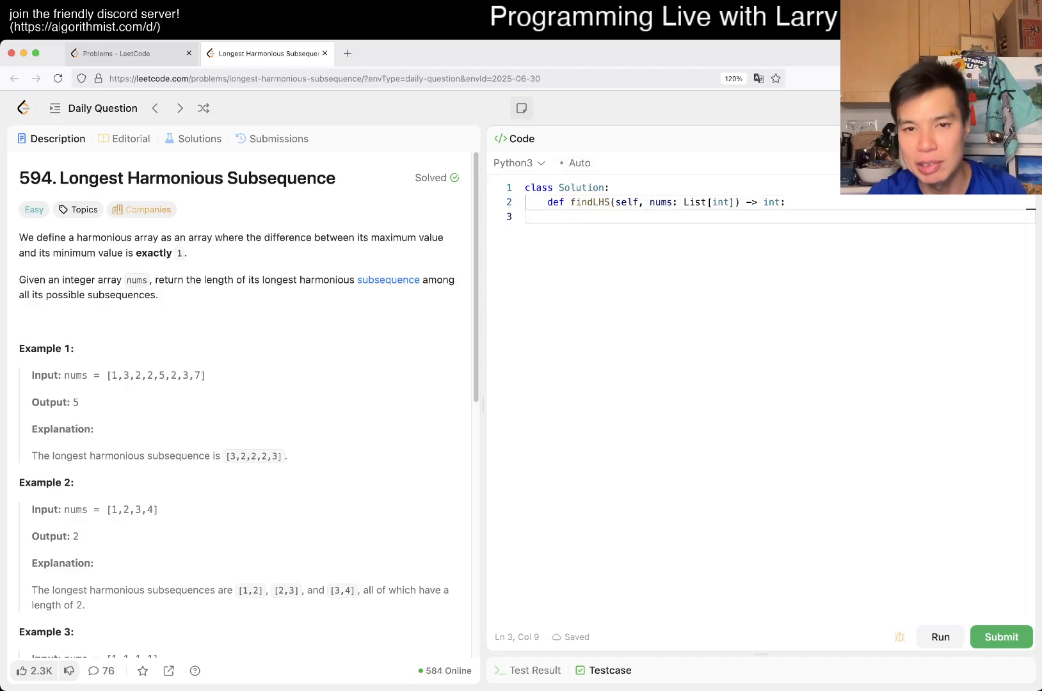
# Step: Add f = collections.Counter(nums) as the first line of findLHS
pyautogui.write('f = collections.Counter')
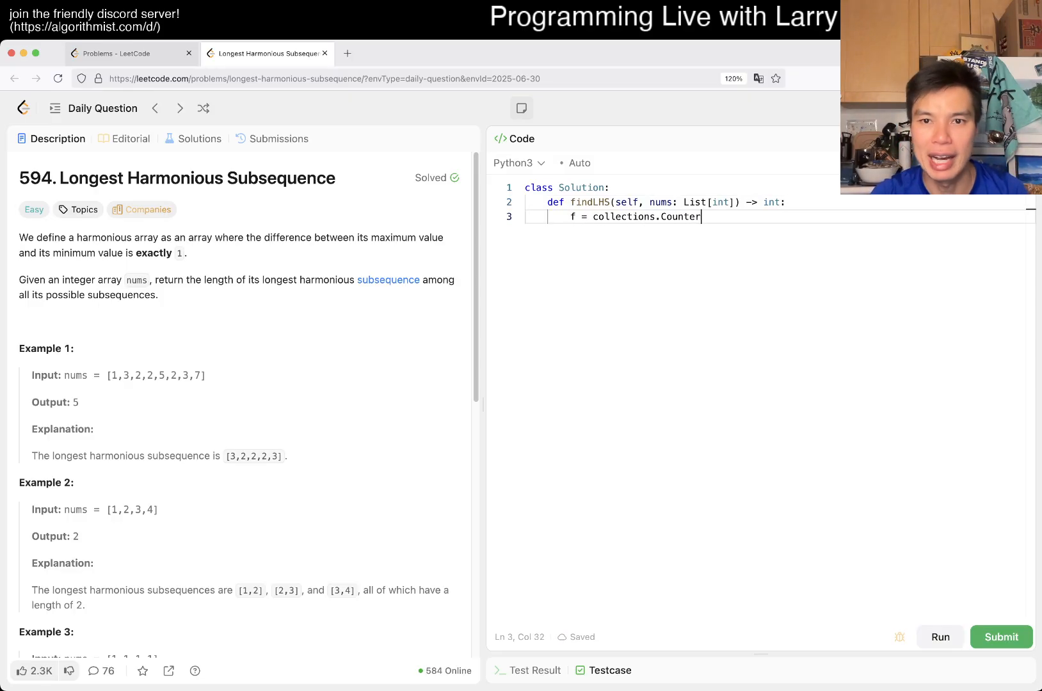
pyautogui.write('(nums)')
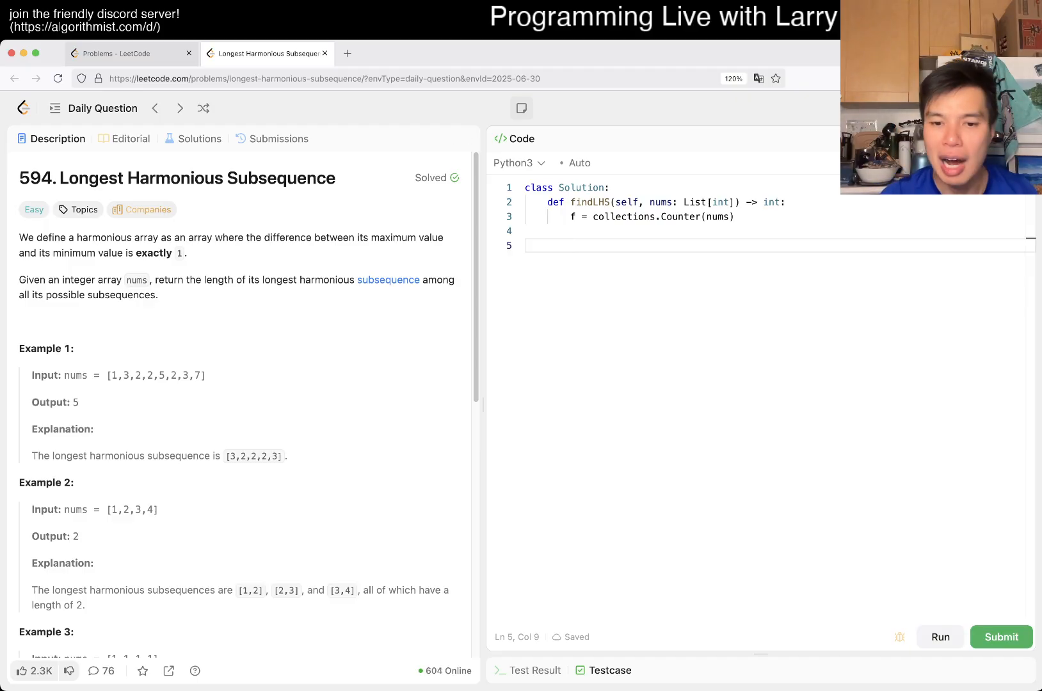
pyautogui.click(571, 246)
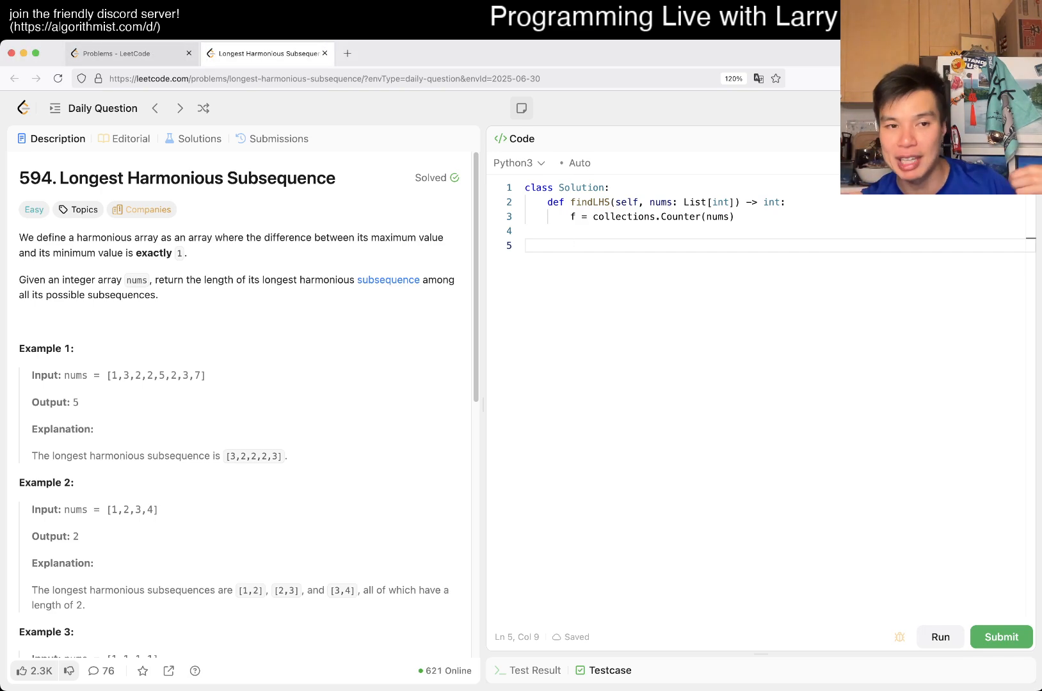
# Step: Loop over f.keys() keeping best = max(best, f[x] + f[x + 1]), return best, and run: output 4 vs expected 0
pyautogui.write('best = 0')
pyautogui.write('for')
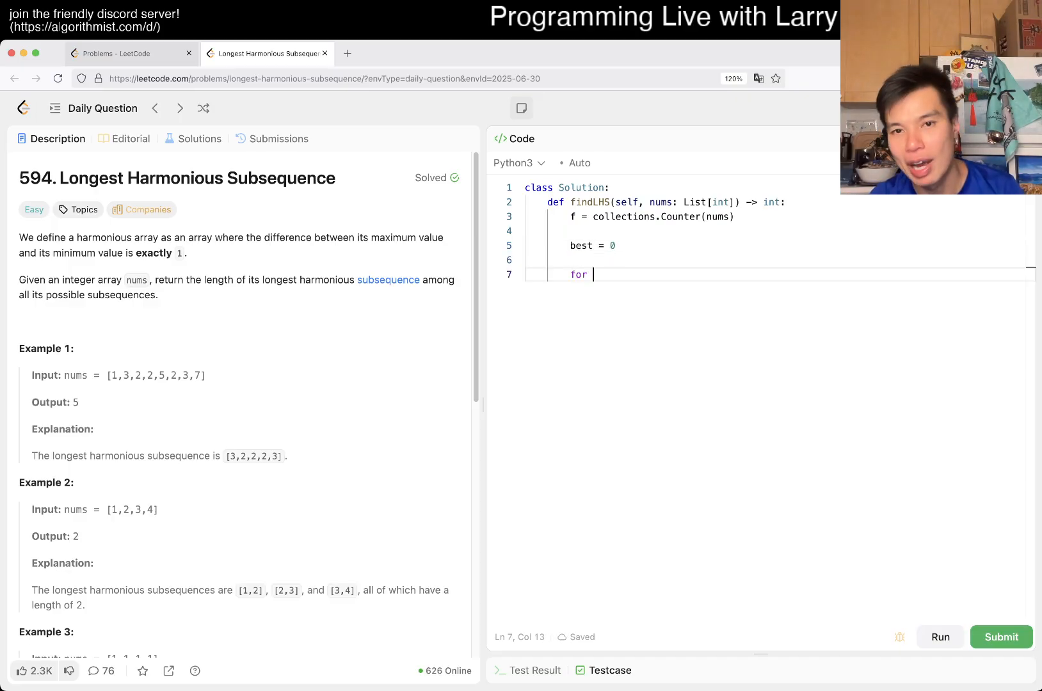
pyautogui.write('x in f.keys():')
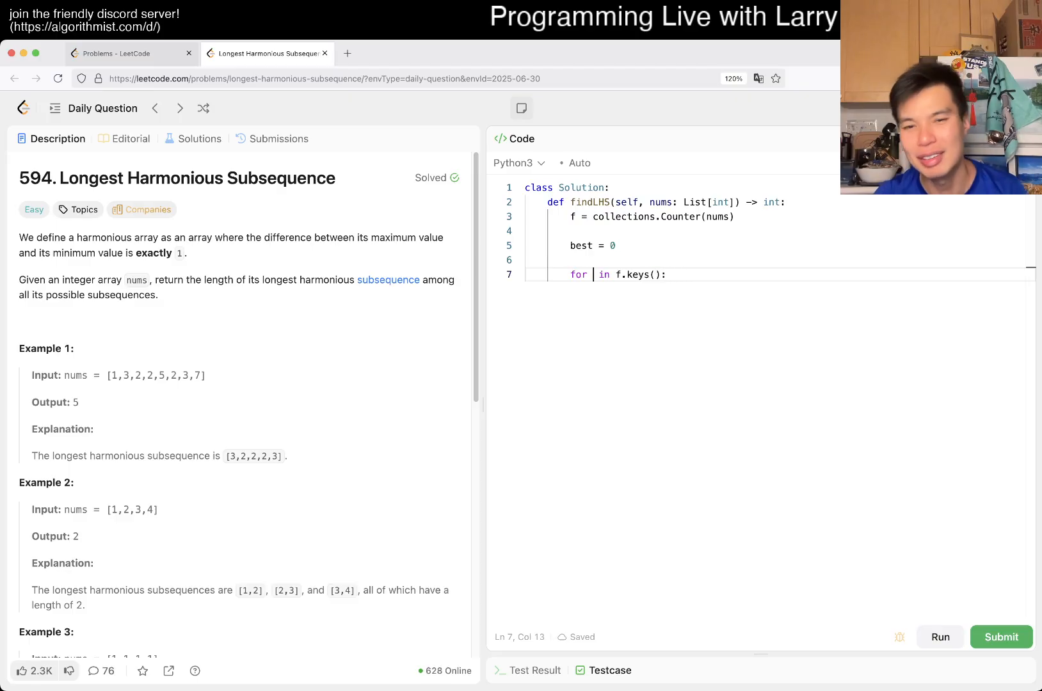
pyautogui.write('x')
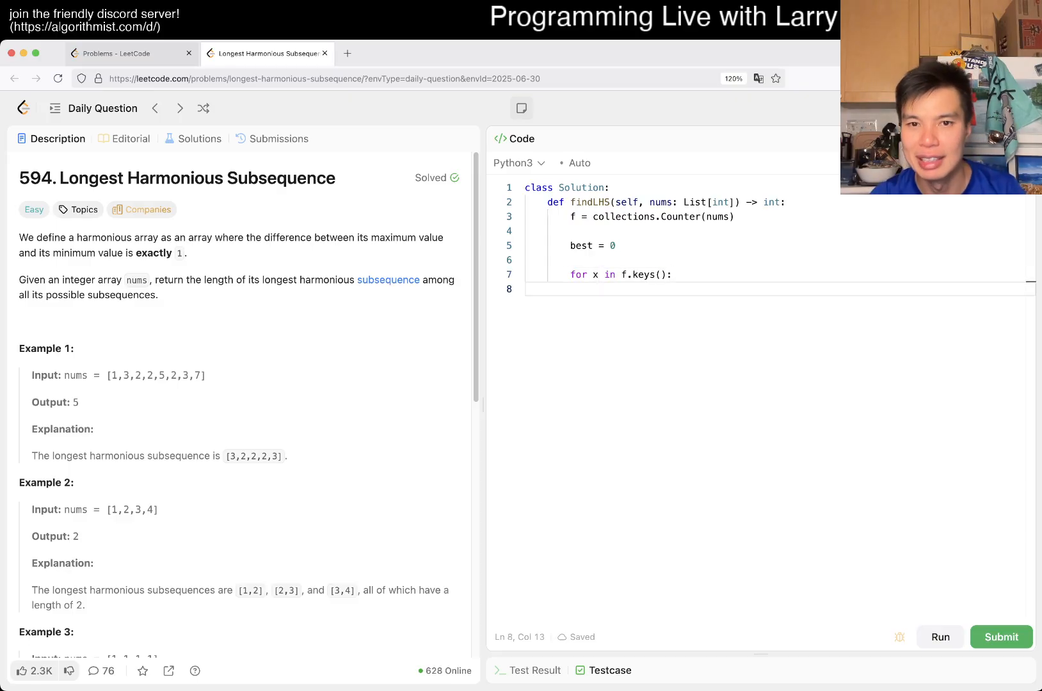
pyautogui.write('f[x] + f[x + 1])')
pyautogui.write('re')
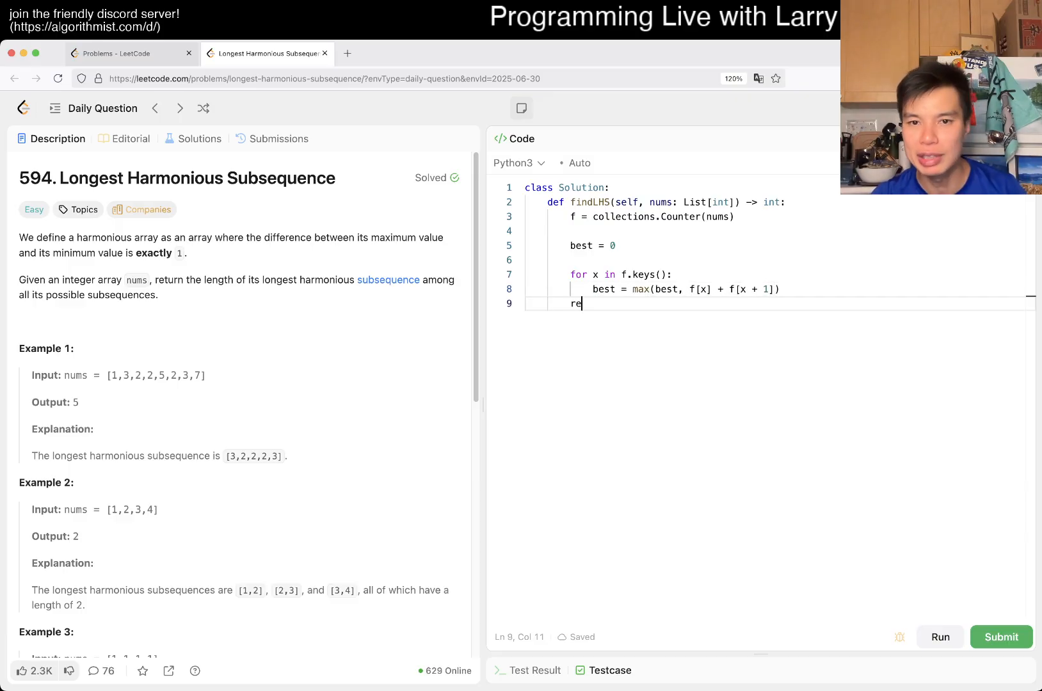
pyautogui.write('turn best')
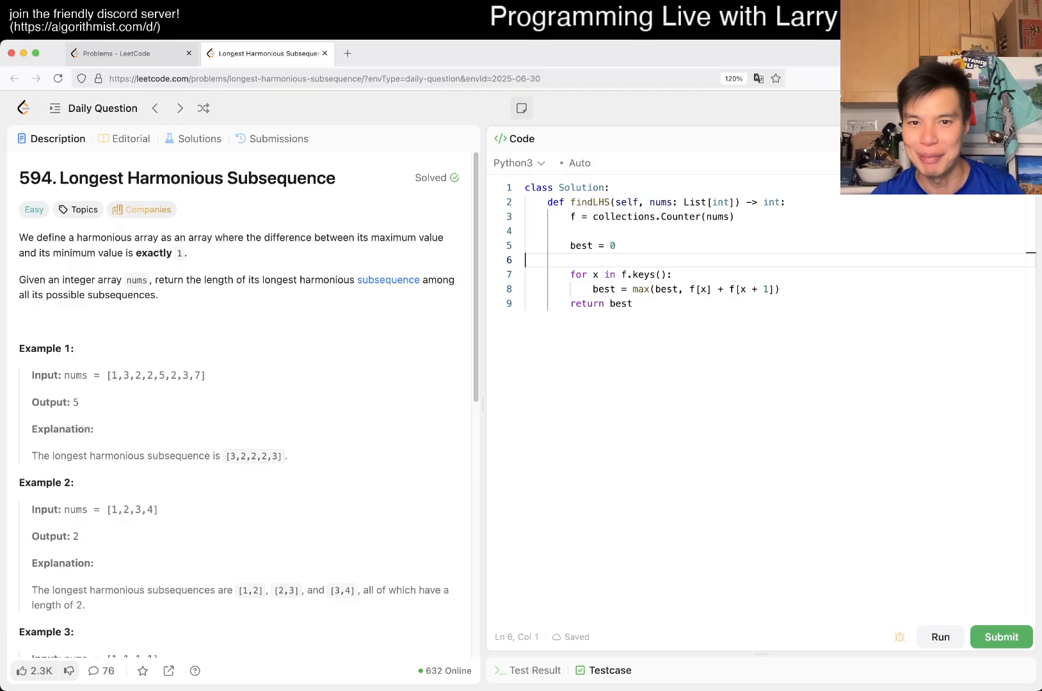
pyautogui.click(939, 637)
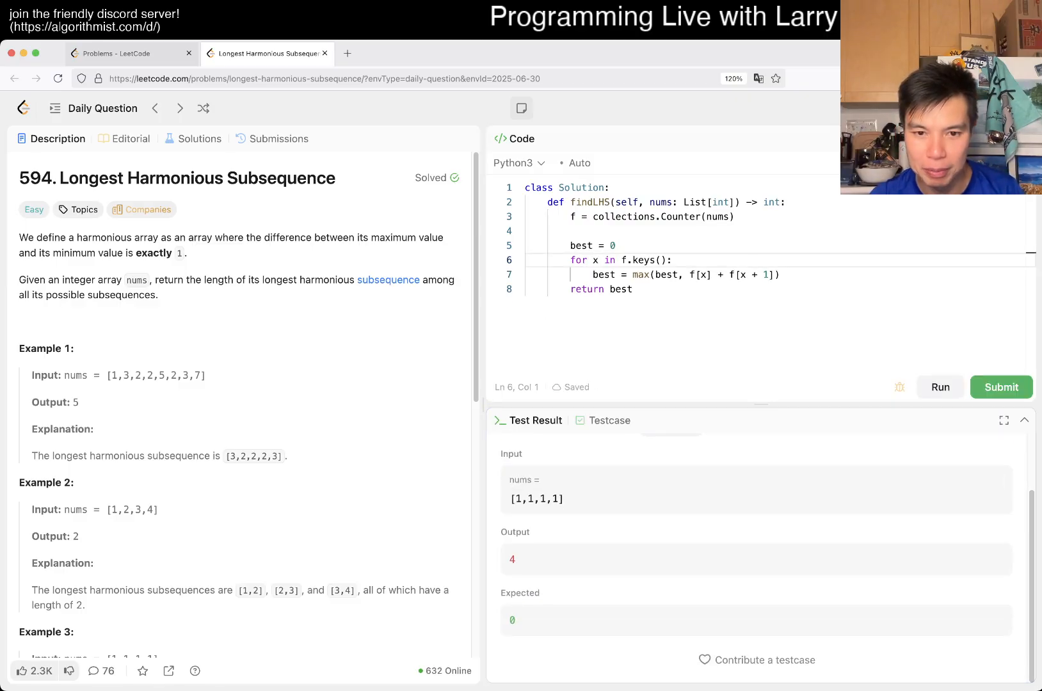
# Step: Check Example 3's expected 0, hide the test result, and start a new line inside the loop
pyautogui.scroll(-3)
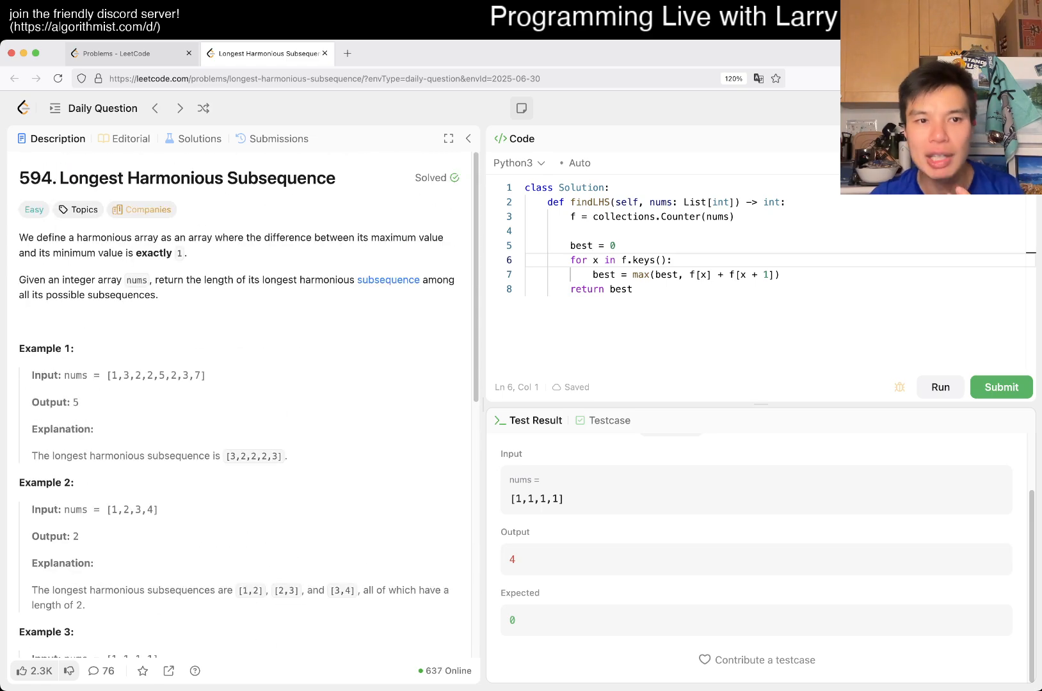
pyautogui.doubleClick(153, 254)
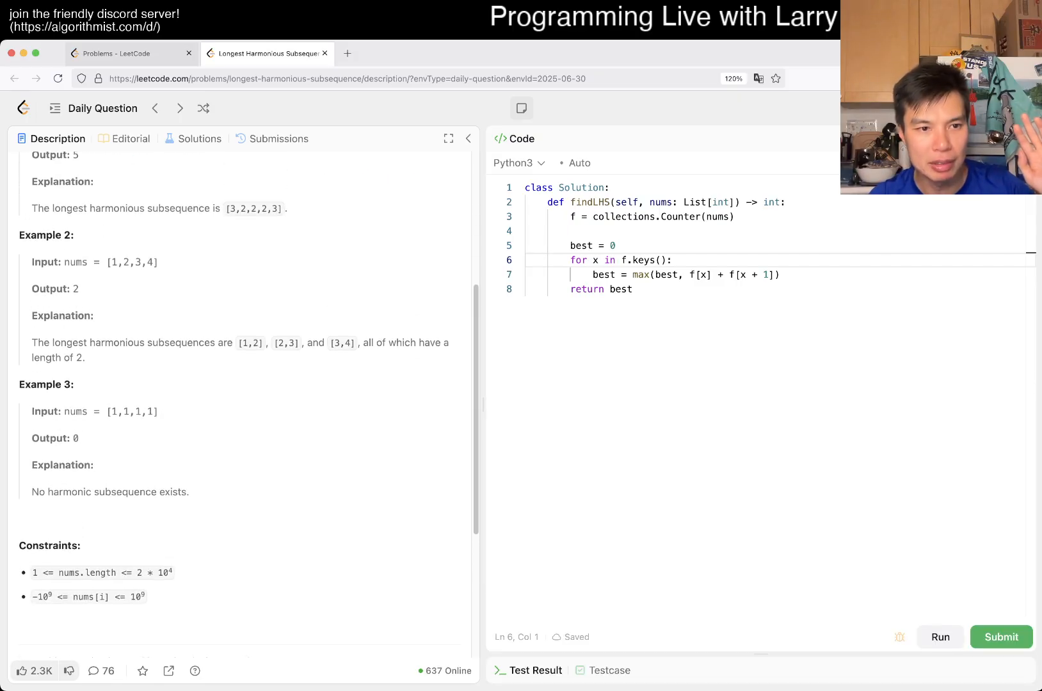
pyautogui.moveTo(21, 384); pyautogui.dragTo(189, 497)
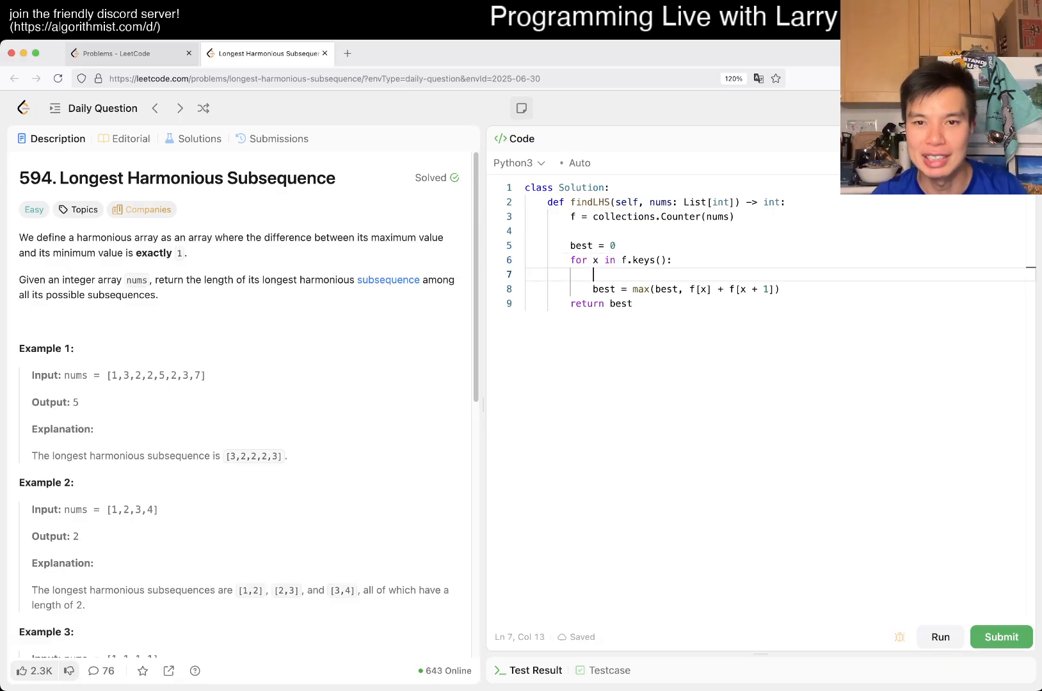
# Step: Guard the update with if f[x] > 0 and f[x + 1] > 0 and indent best under it
pyautogui.write('if f[x] > 0 and')
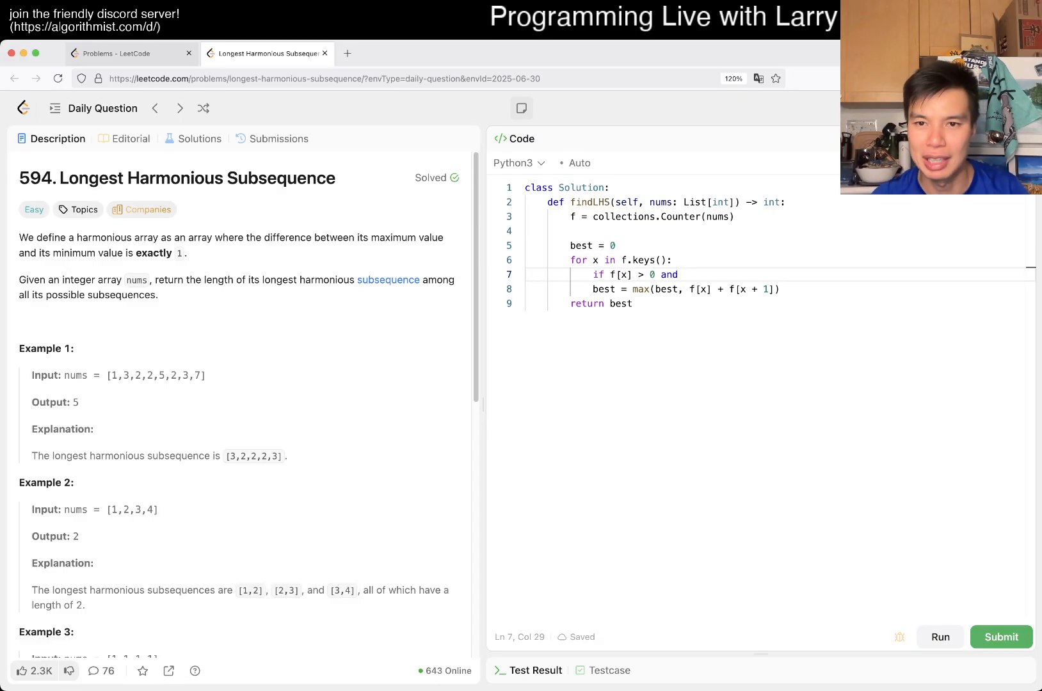
pyautogui.write('f[x + 1] > 0:')
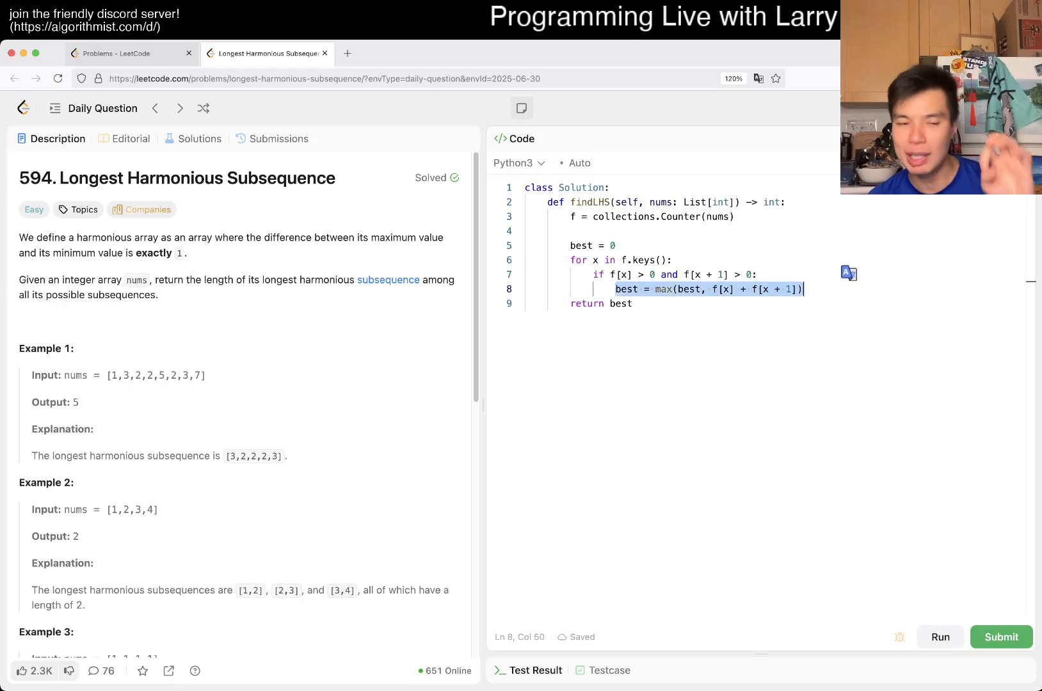
pyautogui.scroll(-3)
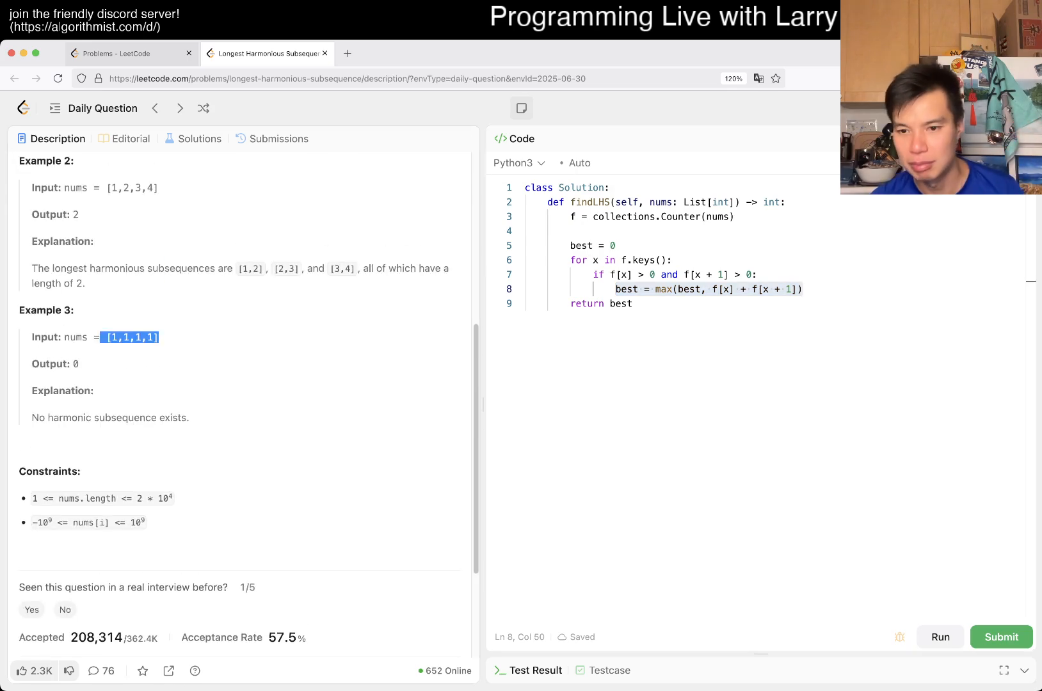
# Step: Submit the solution, see Accepted on all 206 test cases, and return to the description
pyautogui.click(1000, 638)
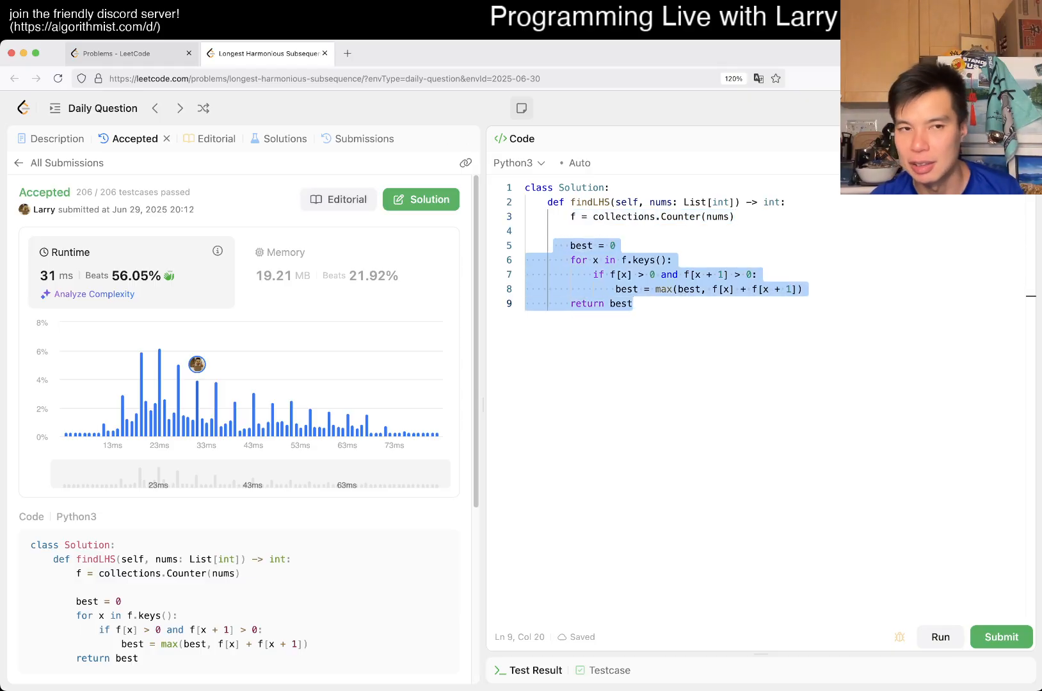
pyautogui.click(58, 140)
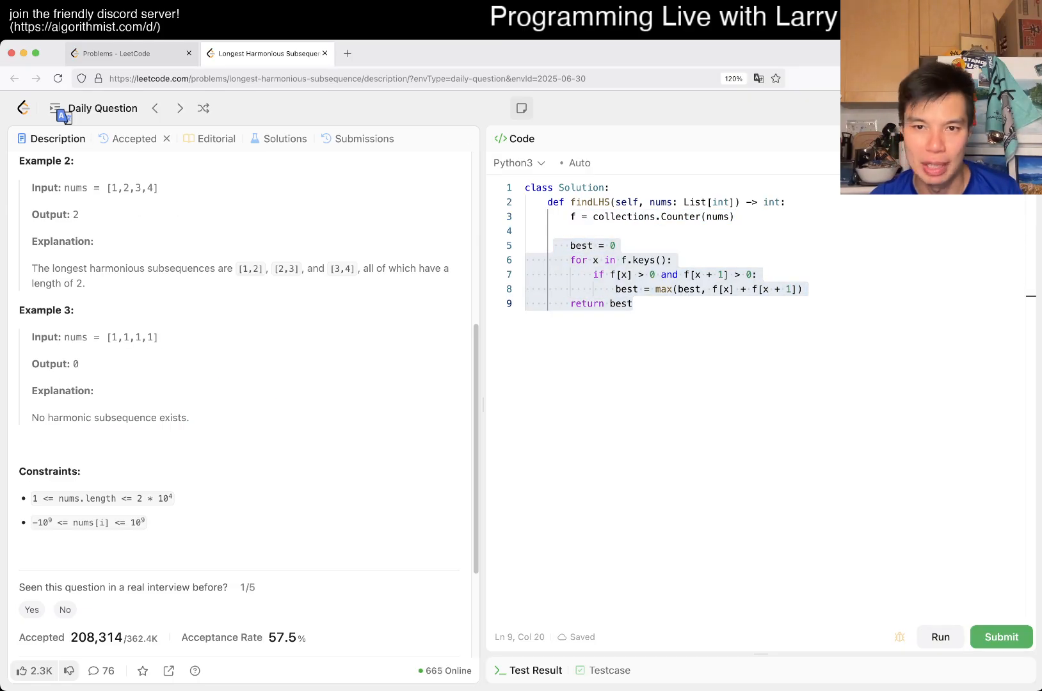